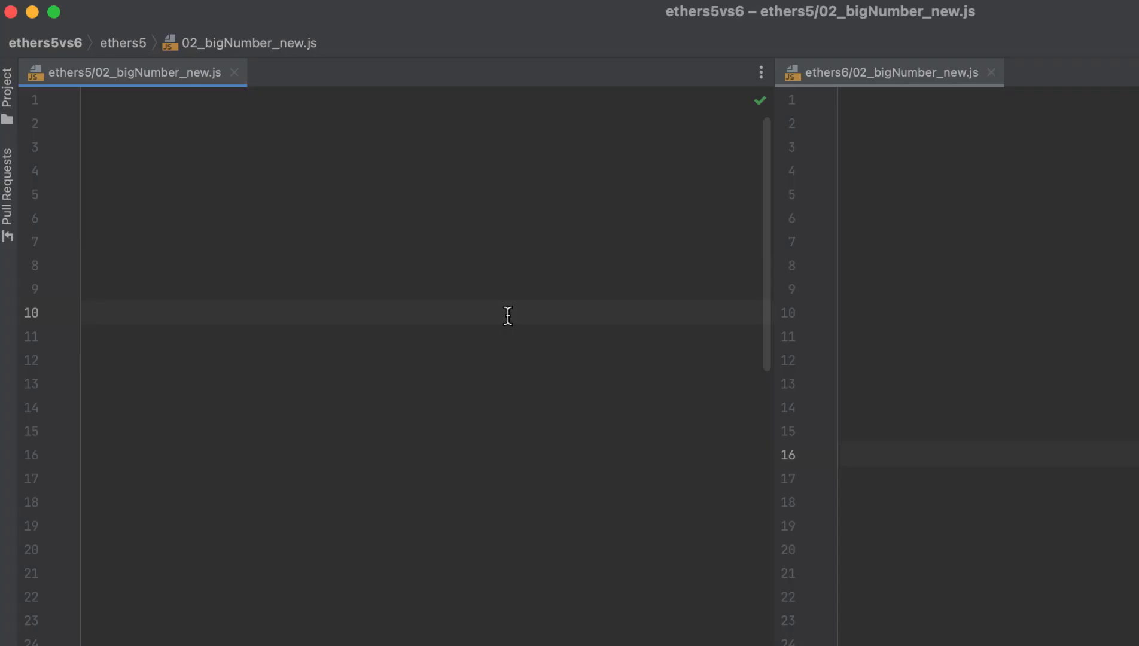
Write const { BigNumber } = require('ethers') and const bn = BigNumber.from("1000") in ethers5.
{"action": "type", "text": "const { B"}
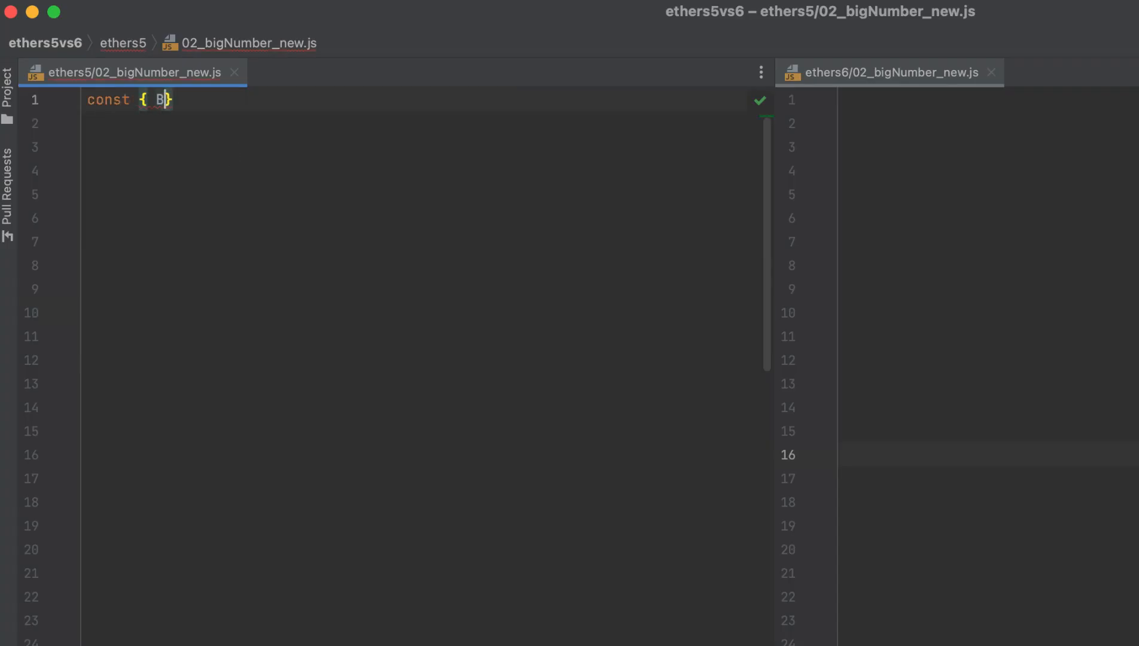
{"action": "type", "text": "igNumber } = re"}
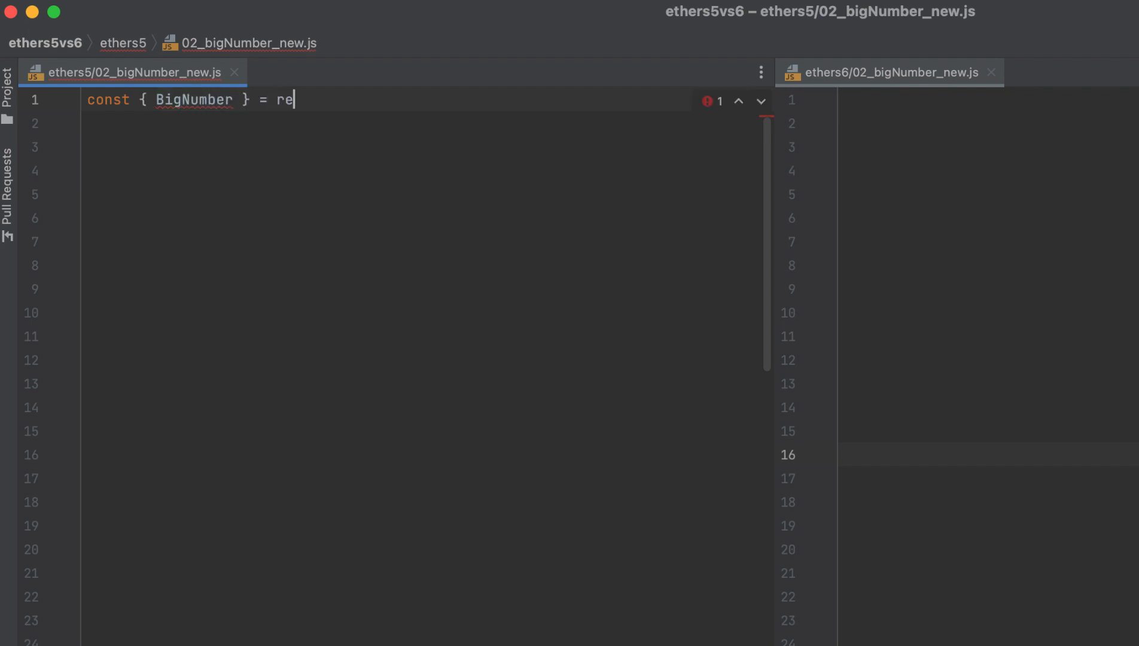
{"action": "type", "text": "quire('ethers')"}
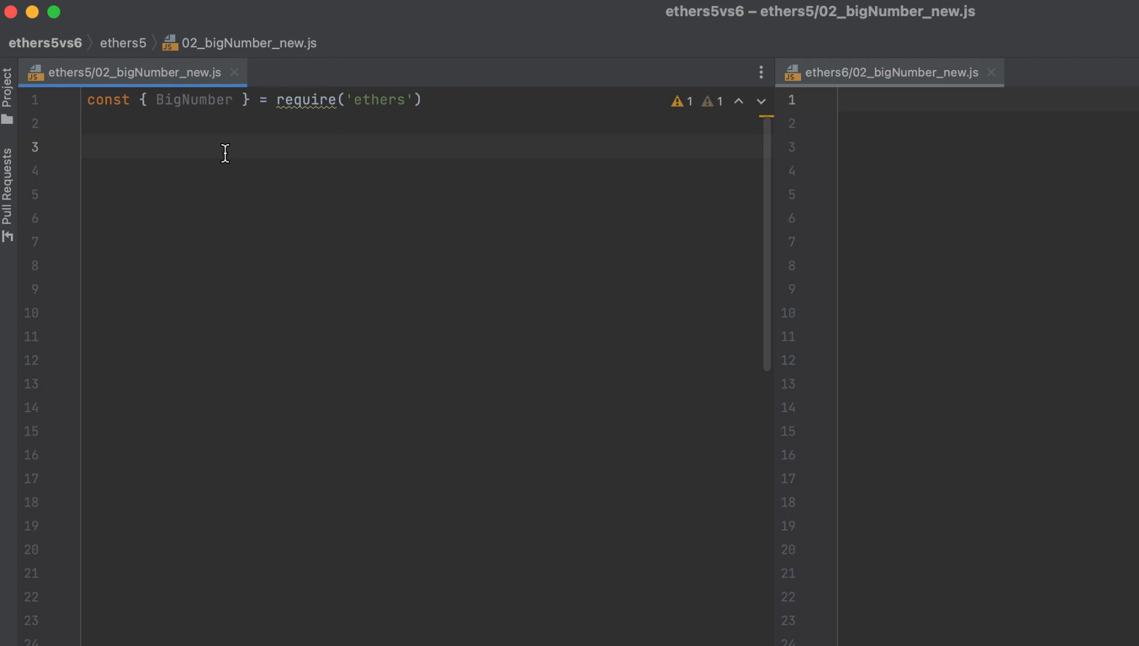
{"action": "type", "text": "const bn = B"}
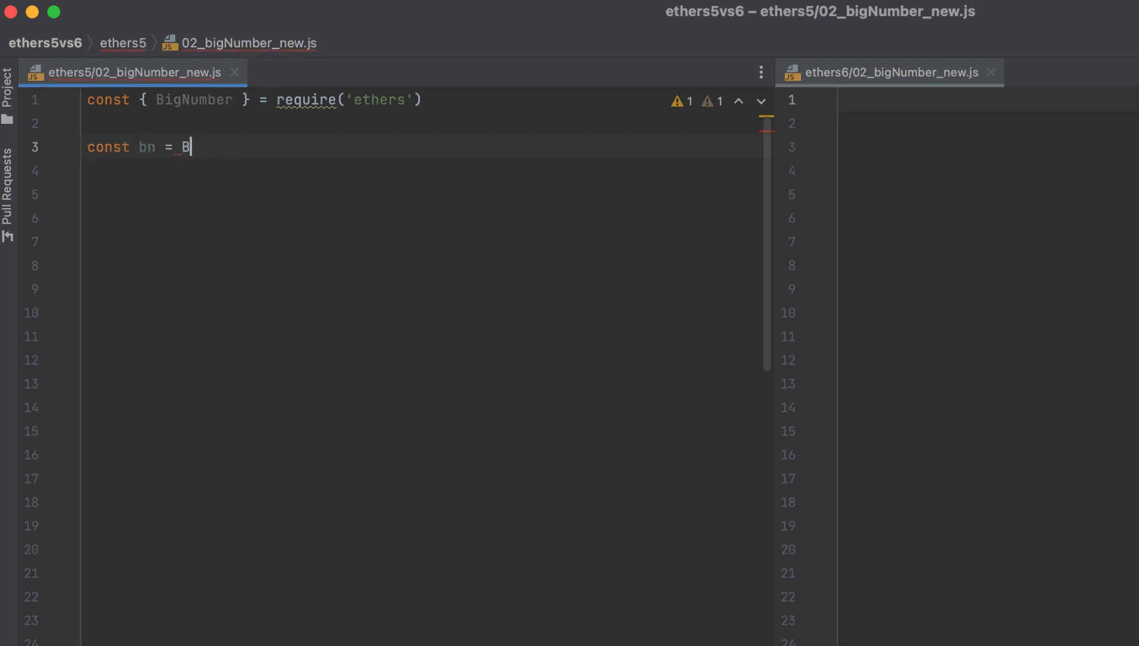
{"action": "type", "text": "igNumber.from()"}
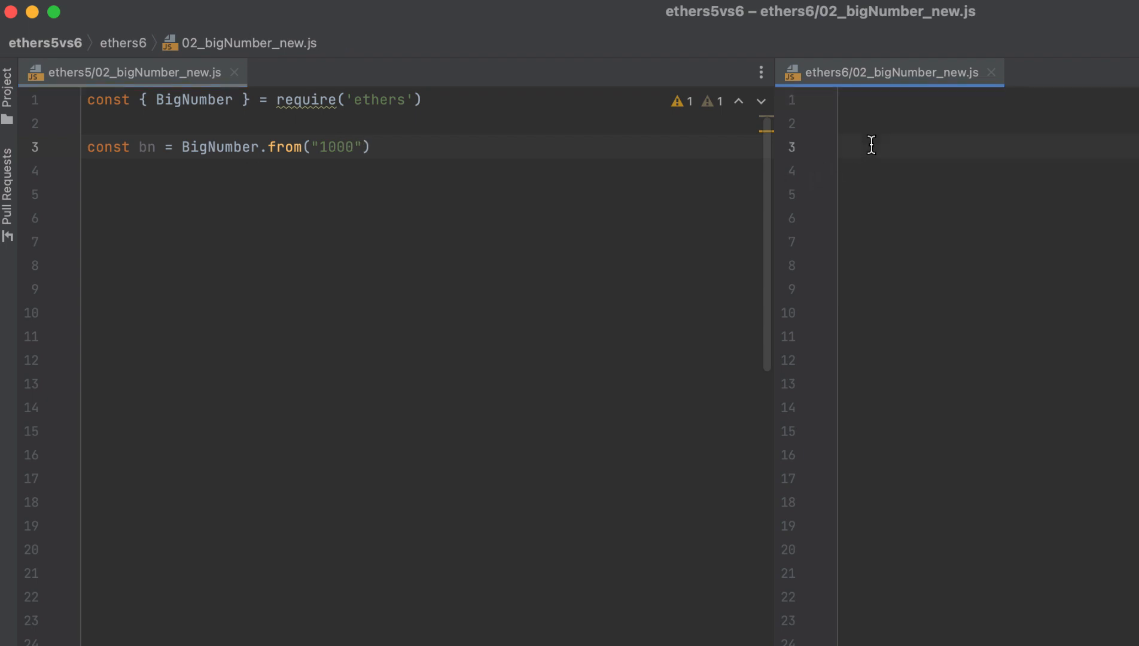
Write const bn = 1000bn and const bn2 = BigInt("1000") in ethers6, then start bn.a in ethers5.
{"action": "type", "text": "const bn"}
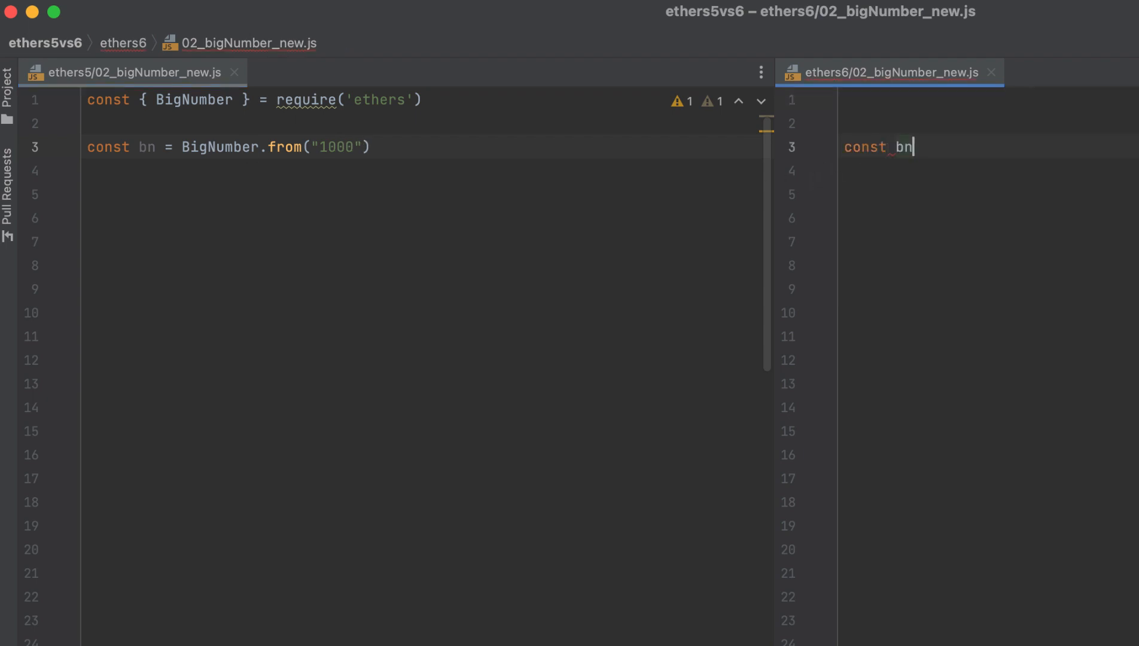
{"action": "type", "text": "= 1000bn"}
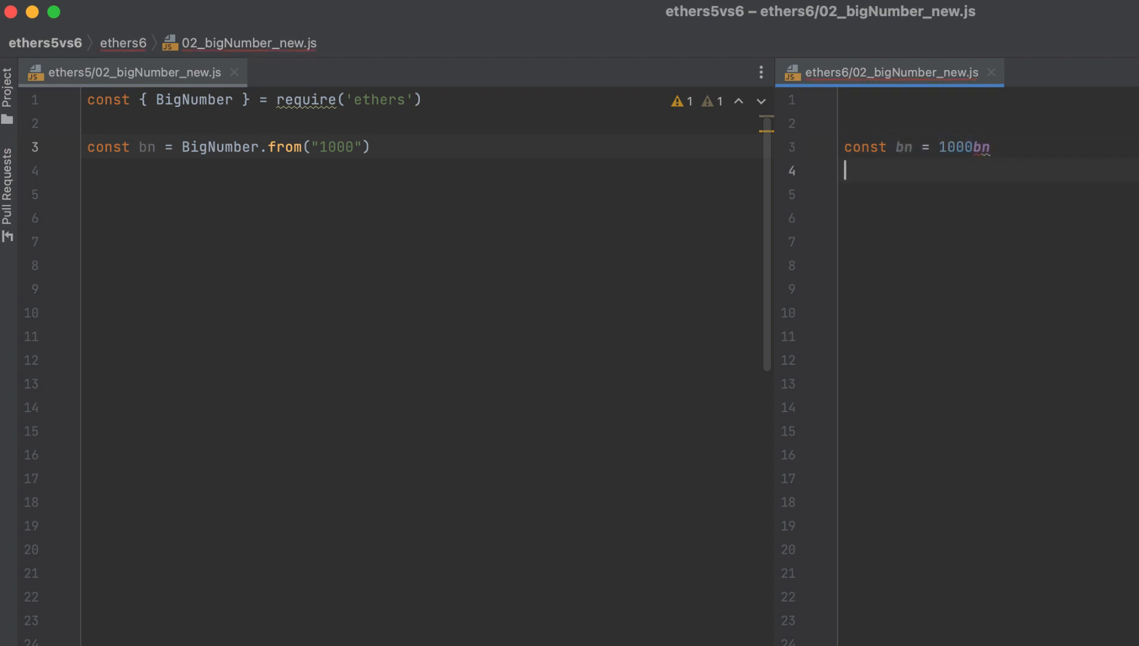
{"action": "type", "text": "const bn2 = BigInt(\"10"}
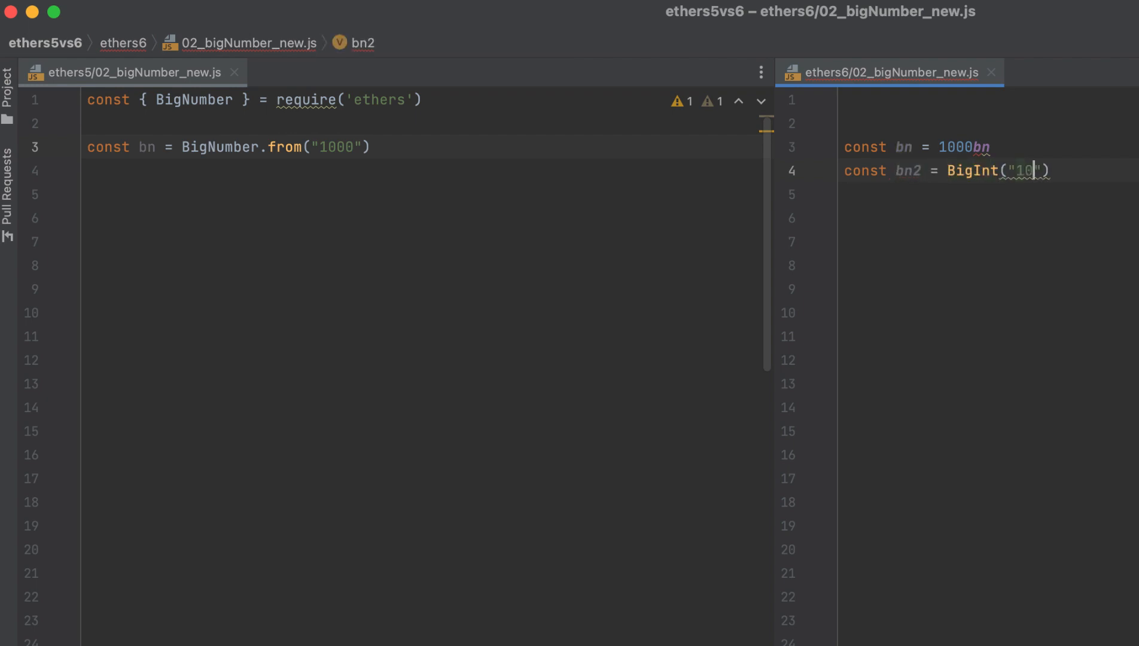
{"action": "type", "text": "00"}
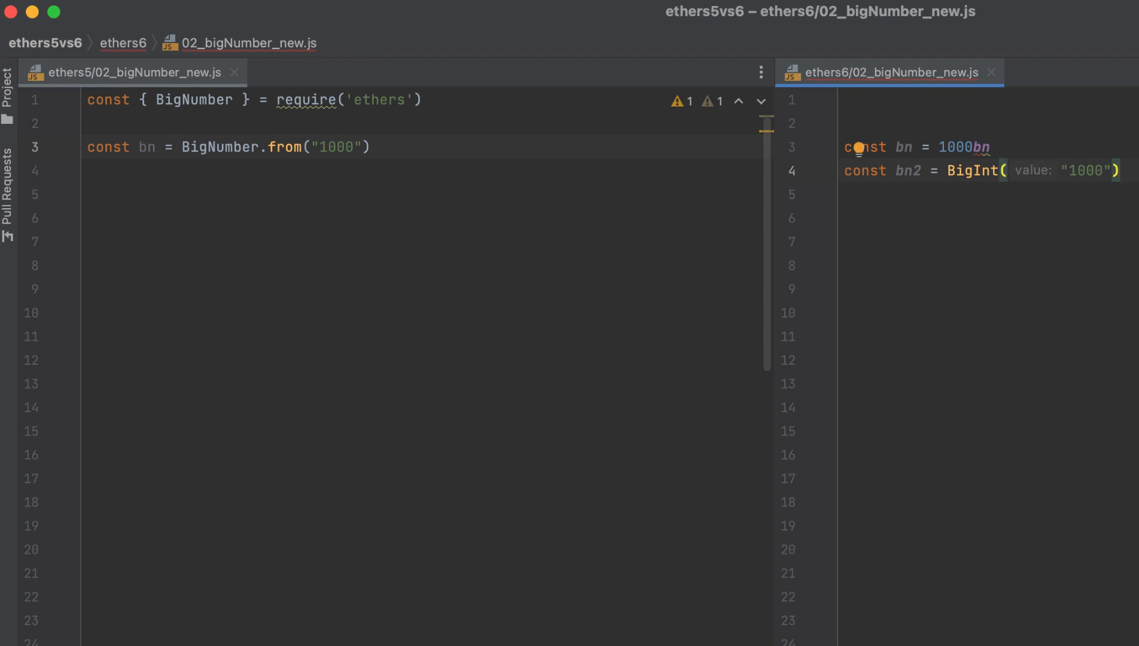
{"action": "type", "text": "bn.a"}
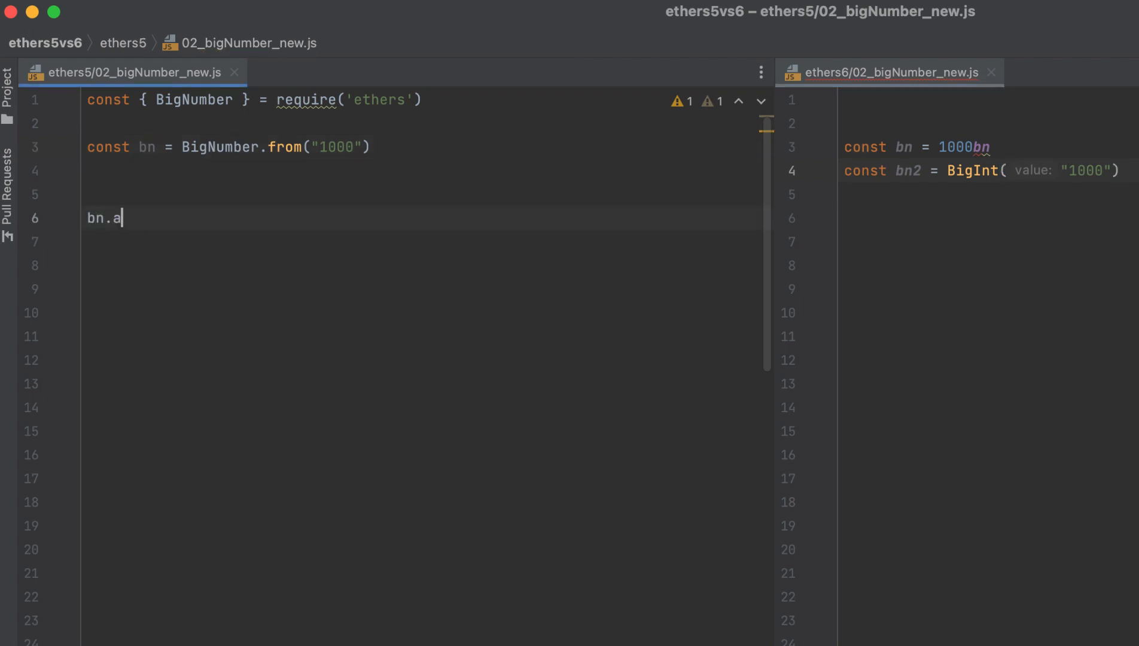
Complete the ethers5 chain bn.add(bn).sub(bn).div(bn).mul(bn).
{"action": "type", "text": "dd(bn).su"}
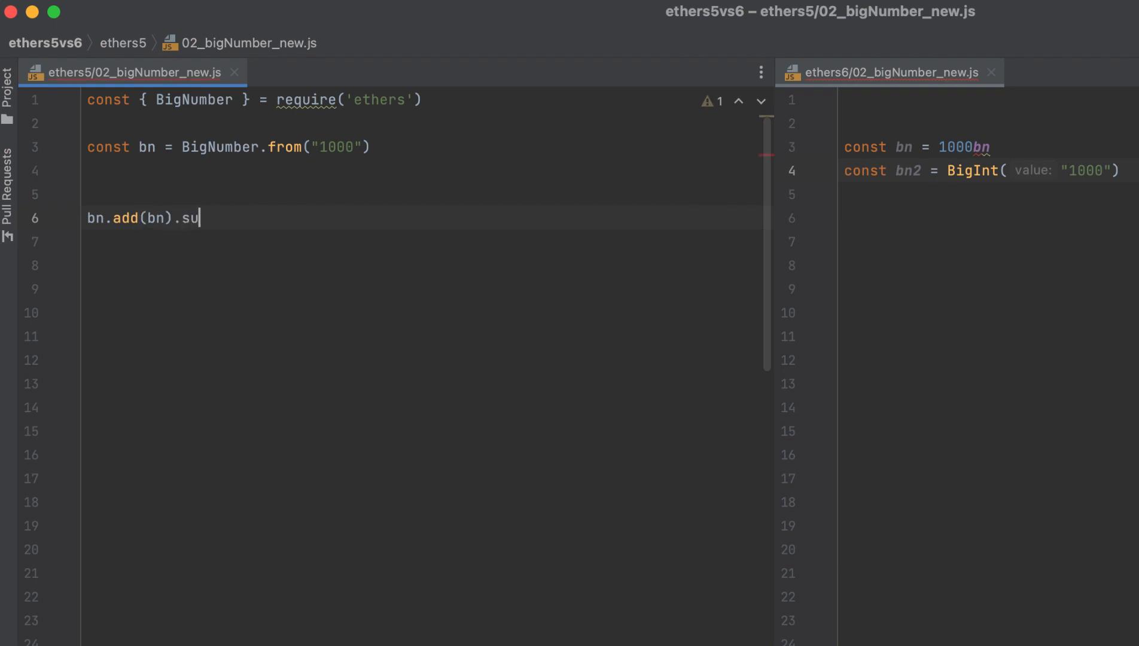
{"action": "type", "text": "b(bn).div"}
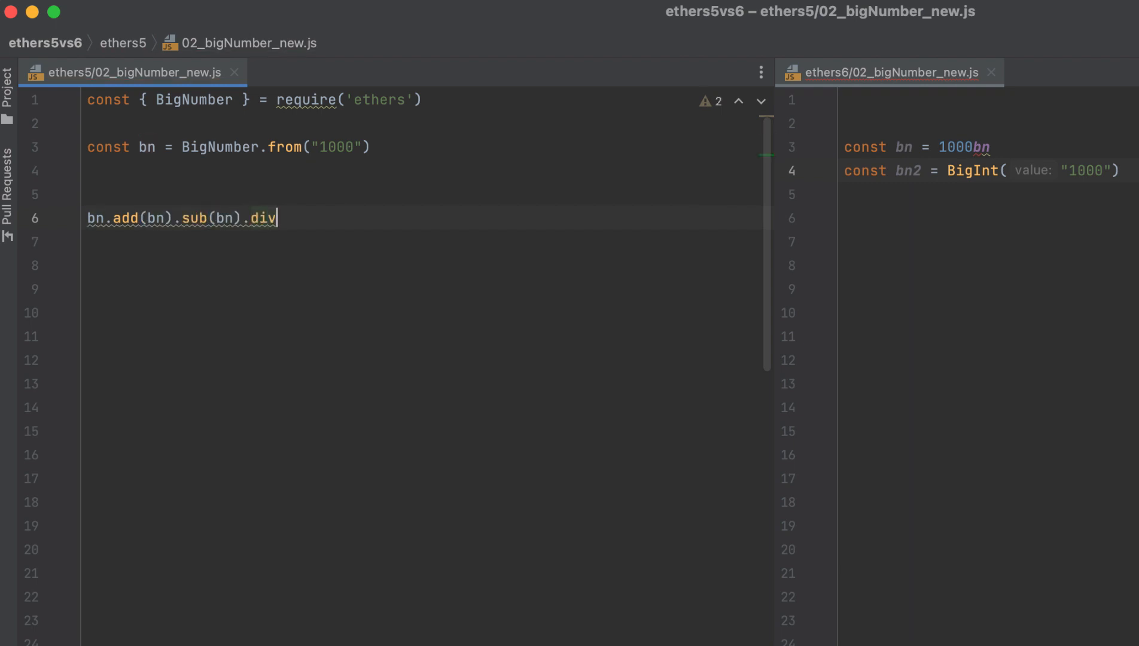
{"action": "type", "text": "(bn).mul()"}
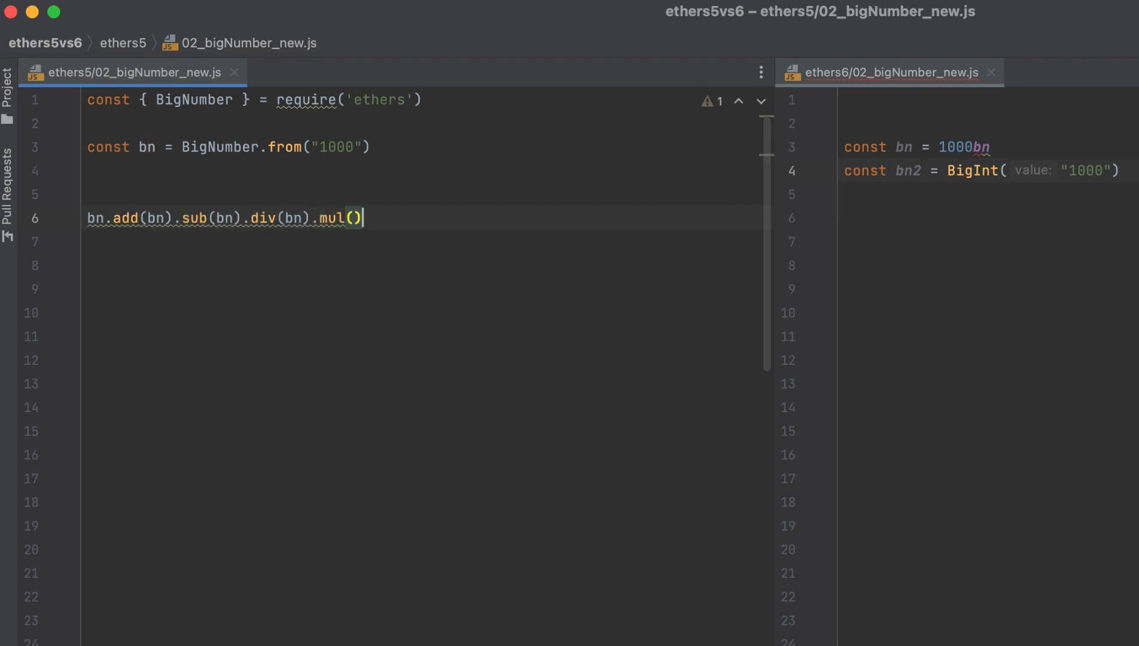
{"action": "type", "text": "bn"}
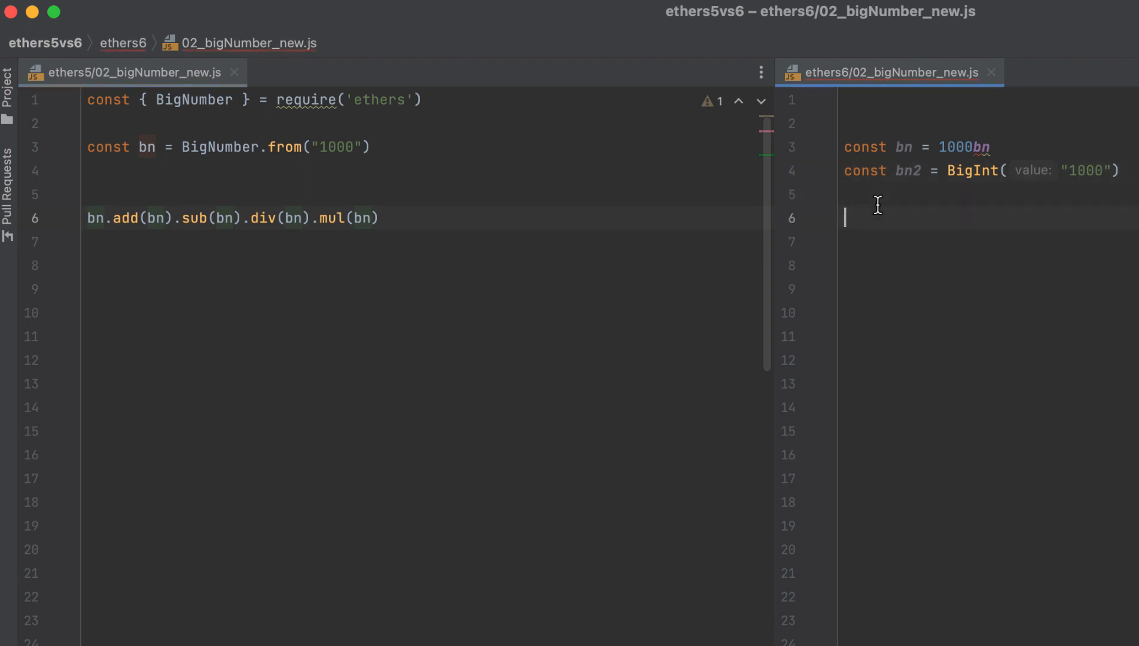
Write the native-operator expression bn + bn - bn * bn in ethers6.
{"action": "type", "text": "bn + bn -"}
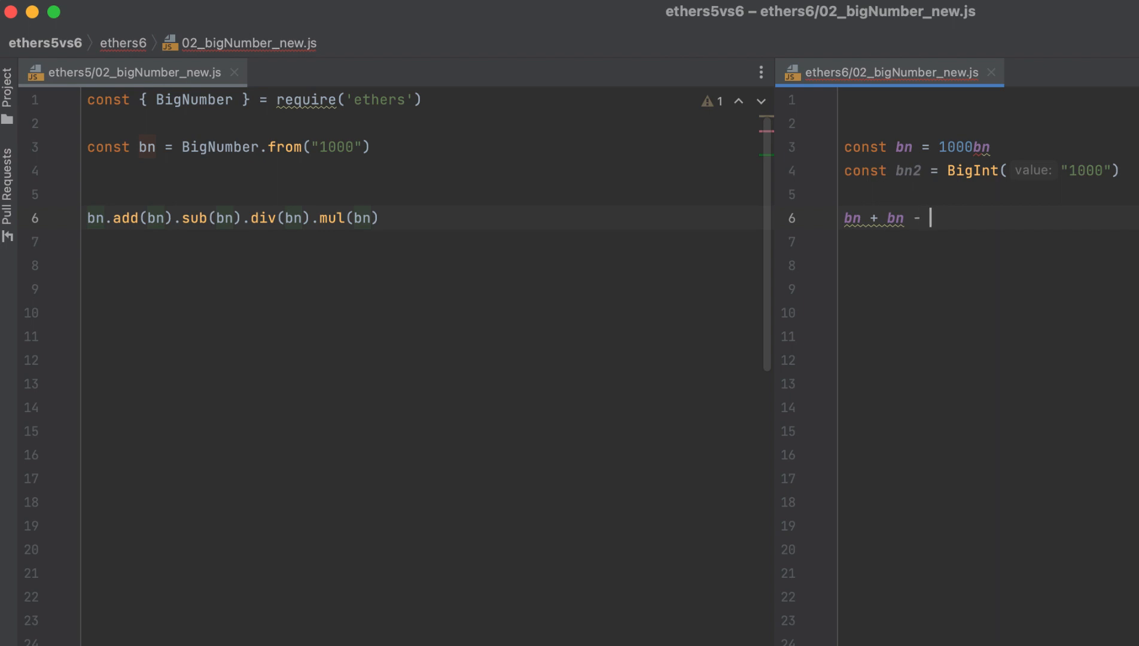
{"action": "type", "text": "bn * bn"}
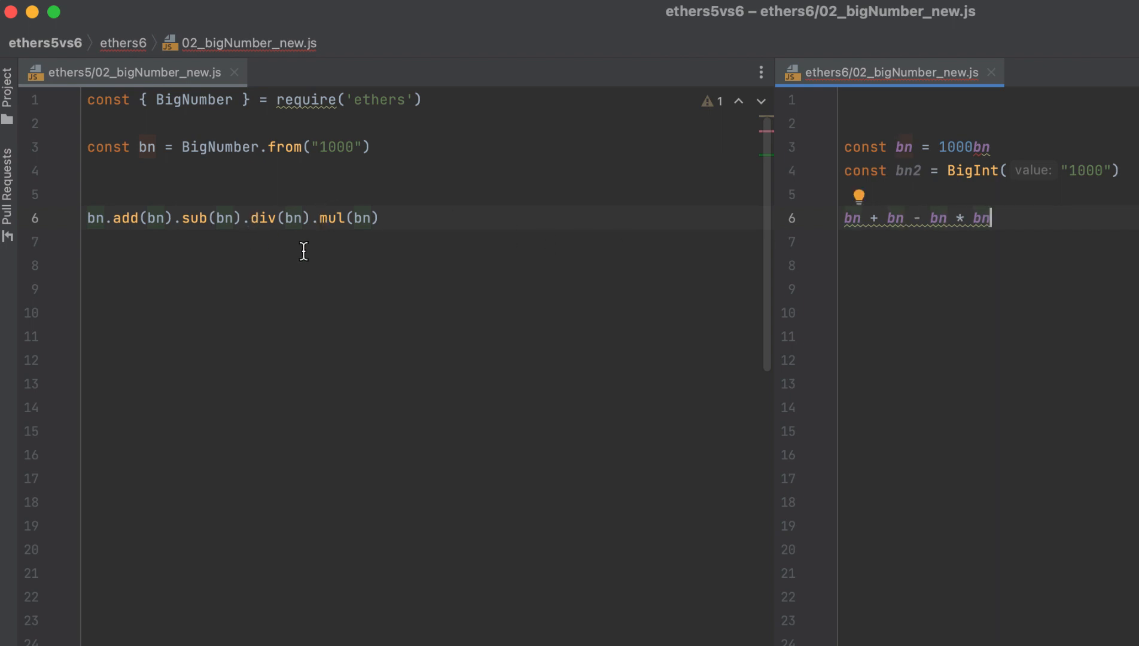
{"action": "mouse_move", "coordinate": [262, 281]}
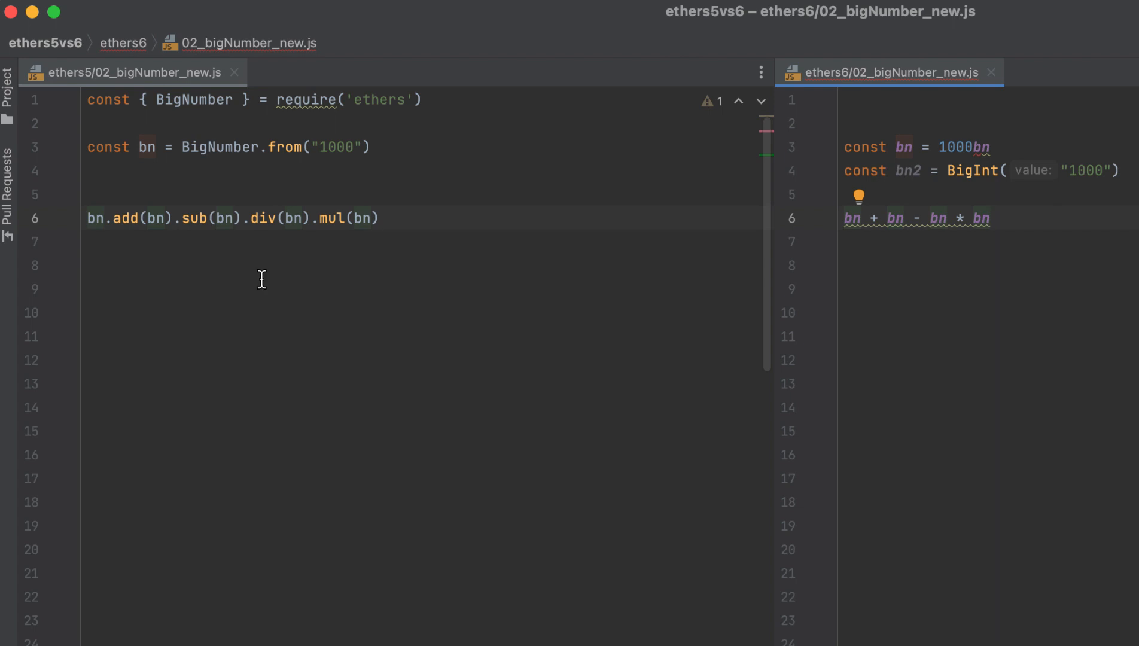
Move .mul(bn) inside add's argument so the chain reads bn.add(bn.mul(bn)).sub(bn.div(bn)).
{"action": "left_click", "coordinate": [248, 218]}
{"action": "type", "text": ")"}
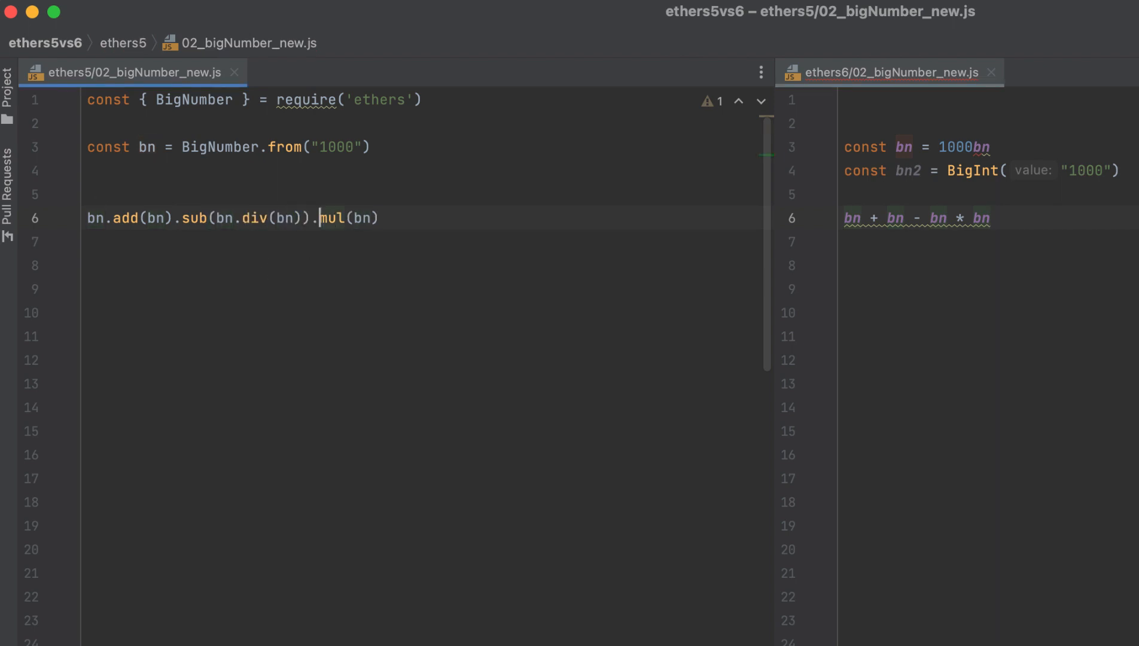
{"action": "key", "text": "Backspace"}
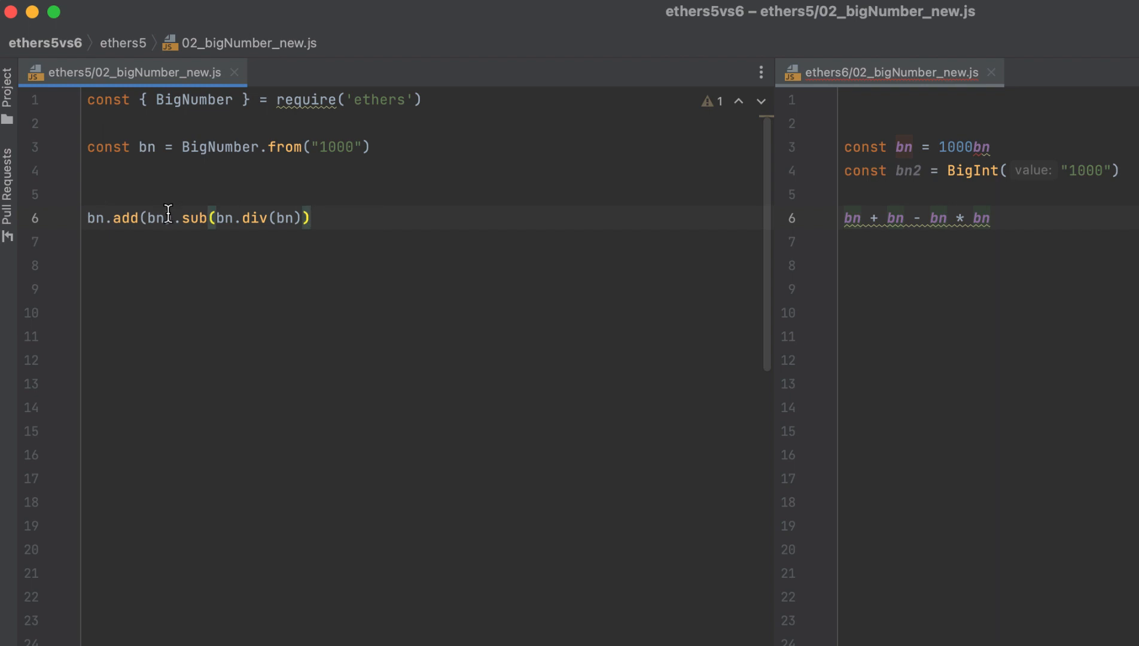
{"action": "type", "text": ".mul(bn))"}
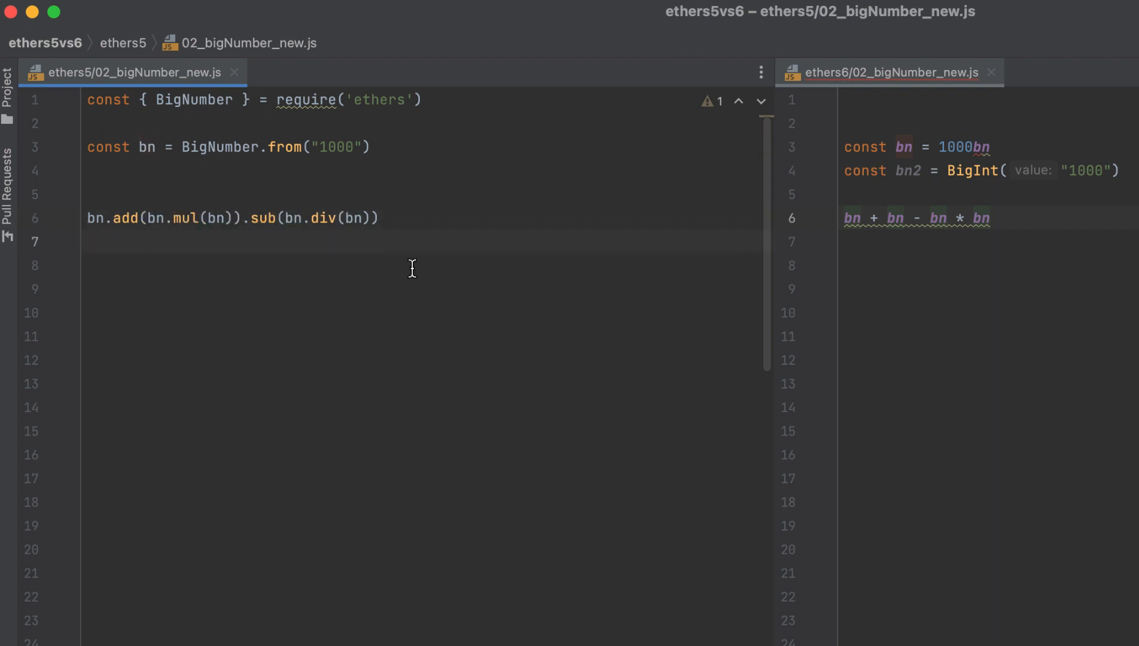
{"action": "mouse_move", "coordinate": [293, 312]}
{"action": "type", "text": "bn * "}
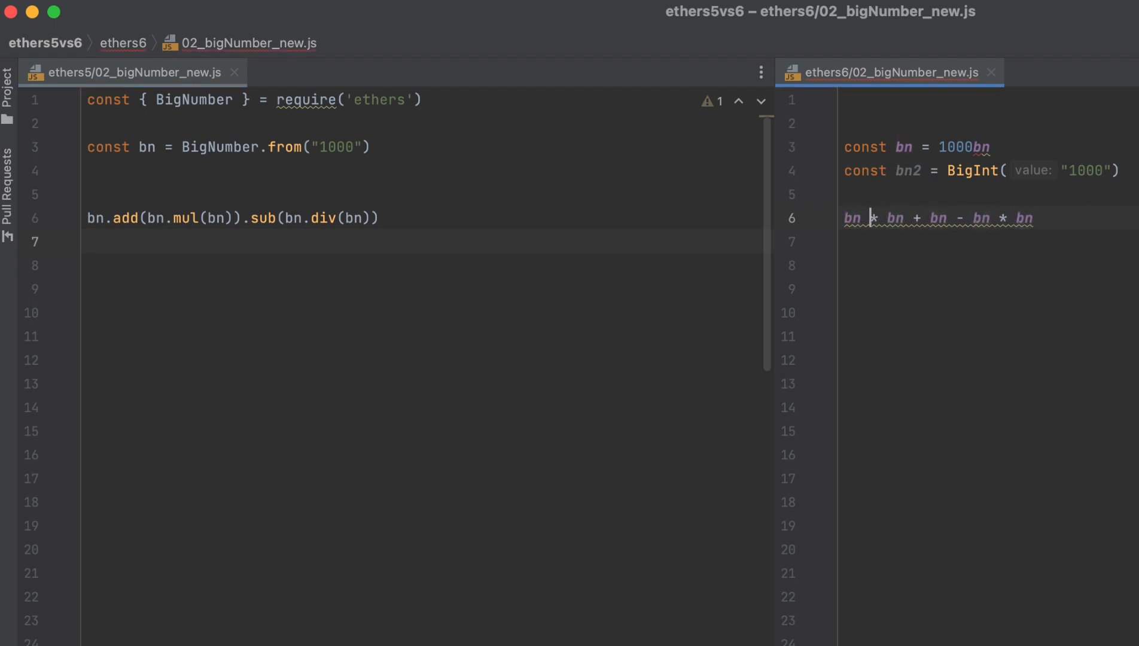
Parenthesize the ethers6 expression into (bn + (bn * bn)) - (bn / bn).
{"action": "type", "text": "+ (bn)"}
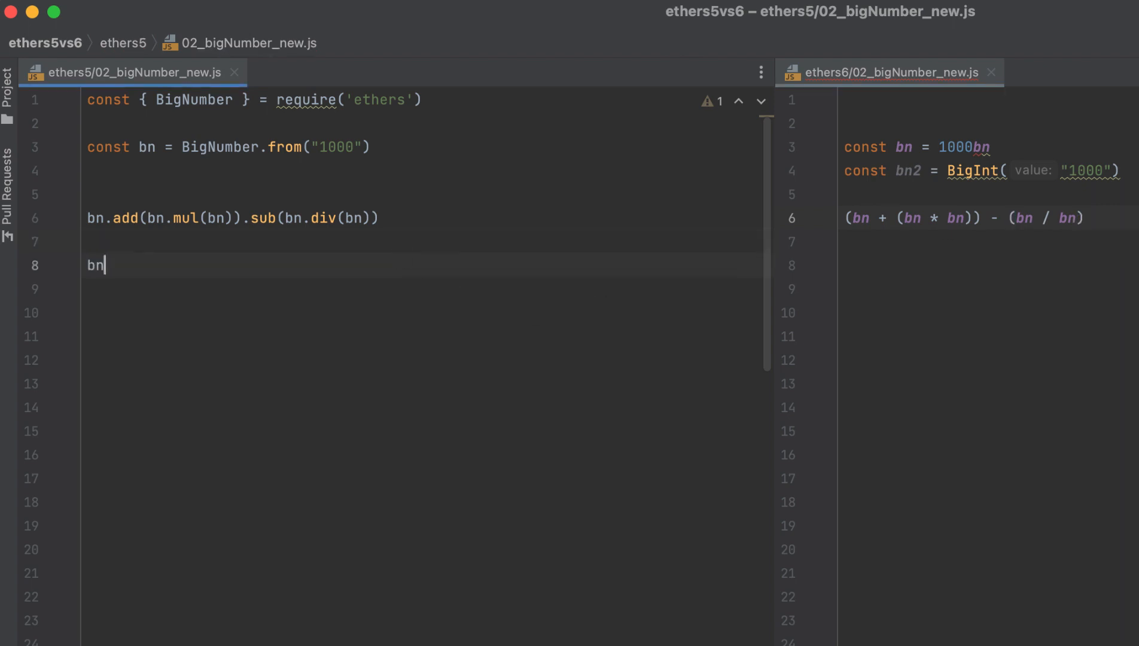
Add comparison calls bn.eq(bn), bn.lt(bn) and bn.gte(bn) to ethers5.
{"action": "type", "text": ".eq(bn)"}
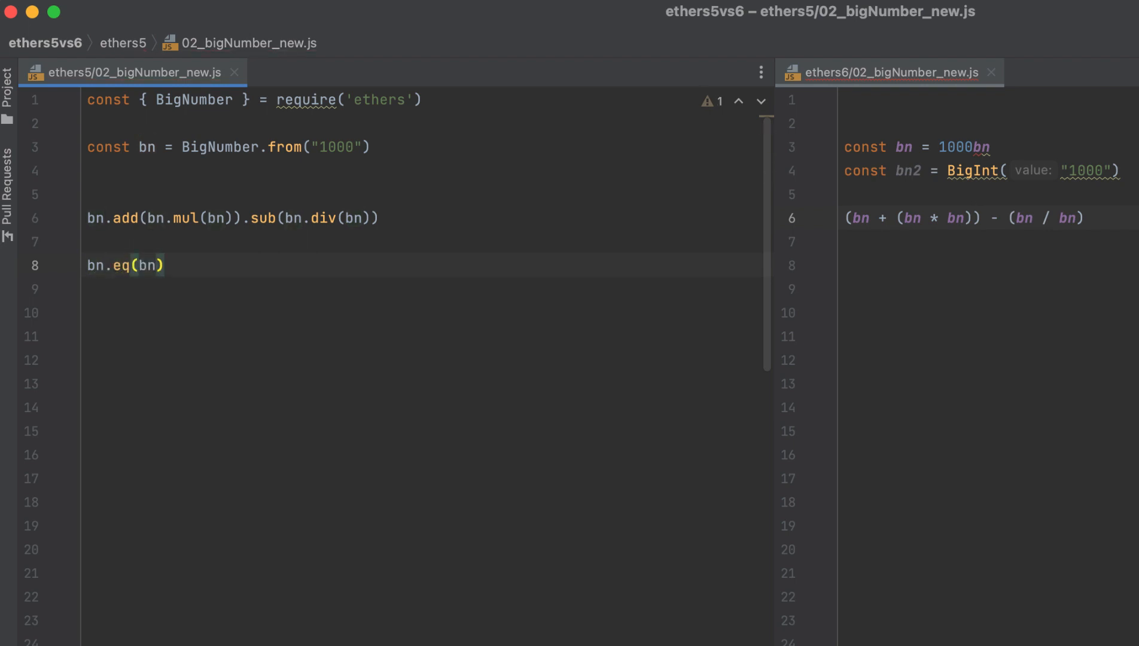
{"action": "type", "text": "bn.lt"}
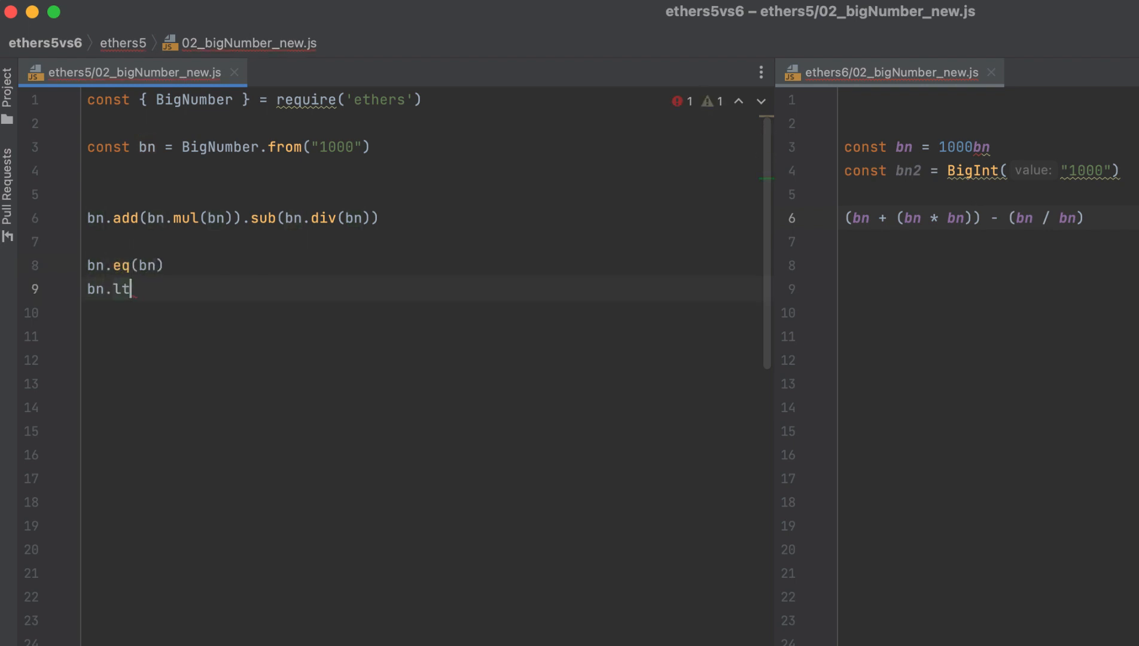
{"action": "type", "text": "(bn)"}
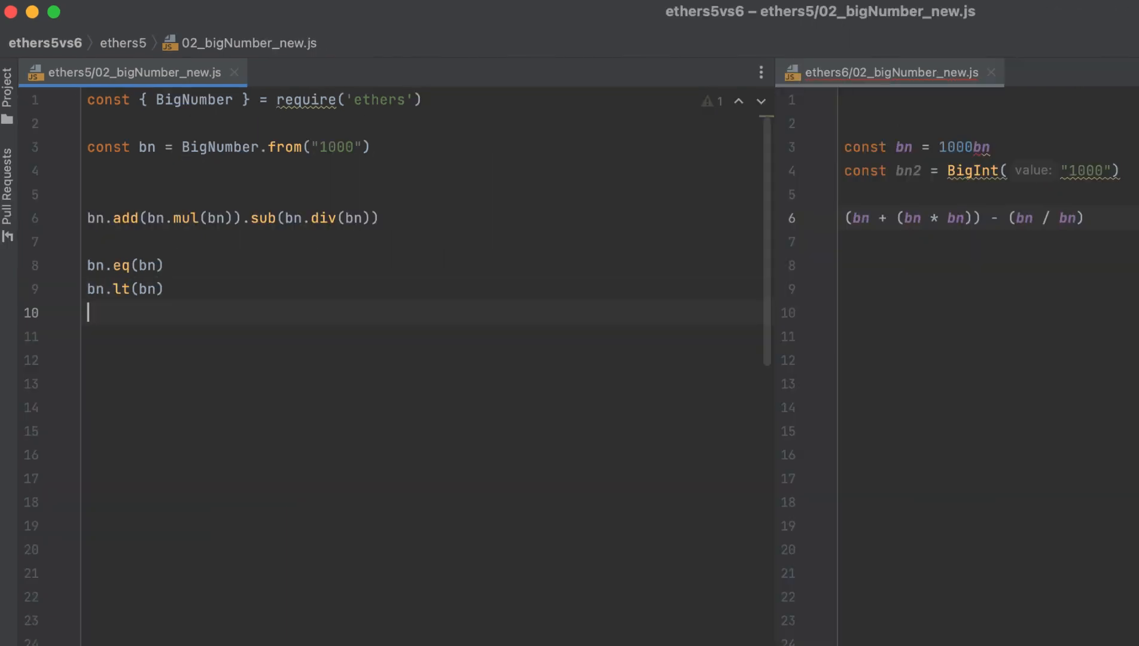
{"action": "type", "text": "bn.gte(bn)"}
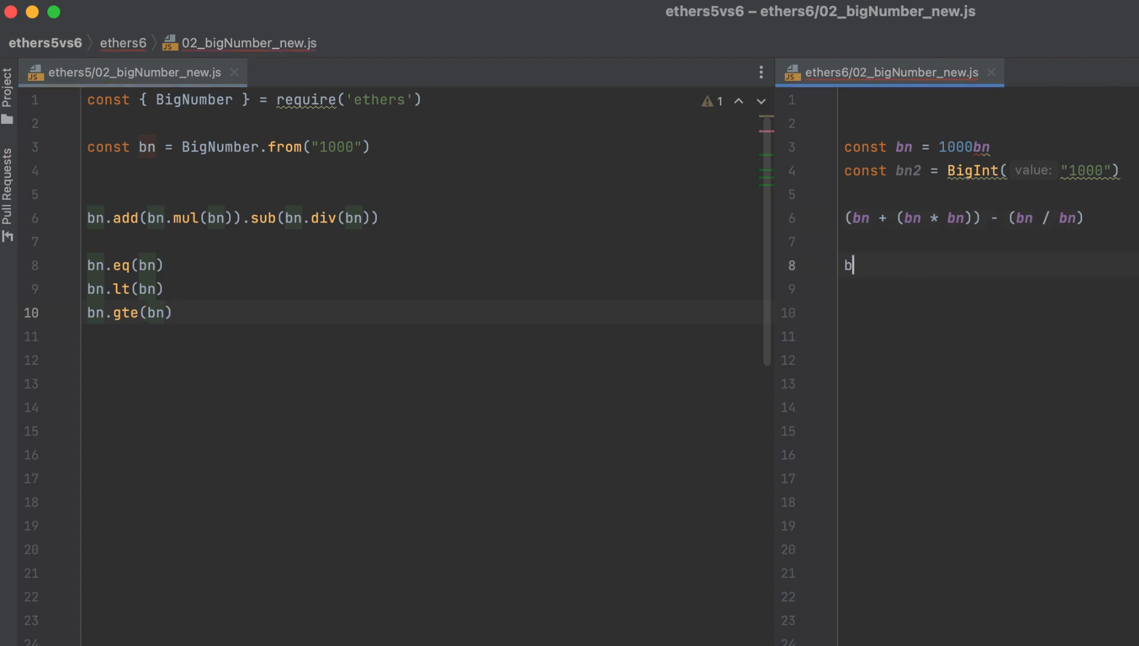
Add native comparisons bn == bn, bn < bn and bn >= bn to ethers6.
{"action": "type", "text": "n == bn"}
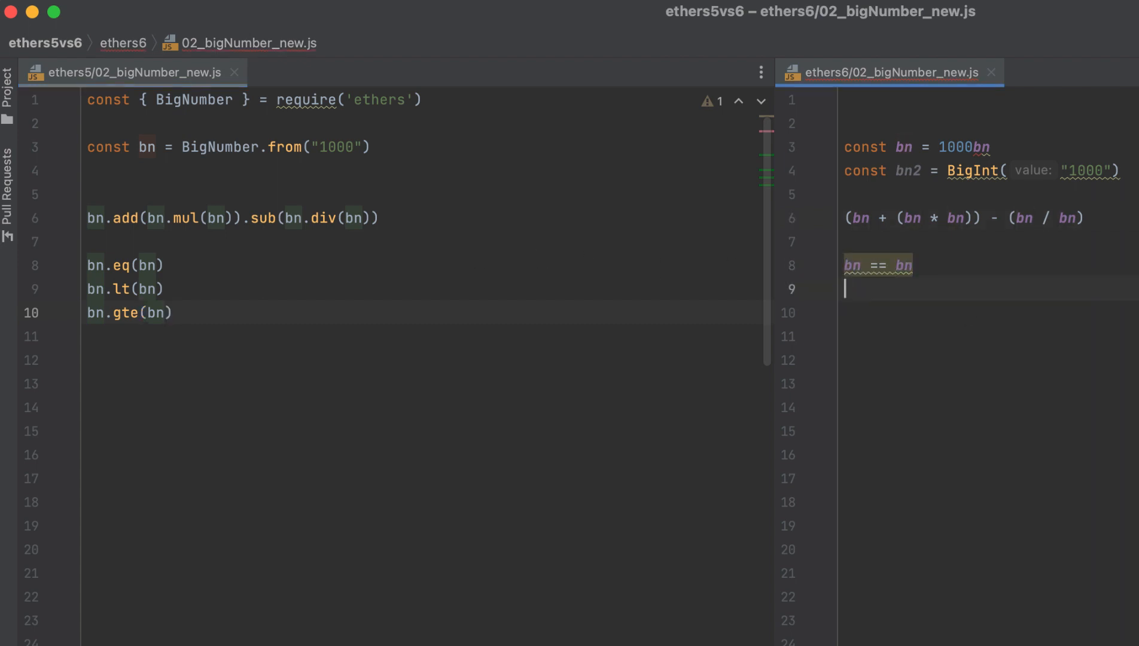
{"action": "type", "text": "bn  bn"}
{"action": "left_click", "coordinate": [988, 312]}
{"action": "type", "text": "bn >-"}
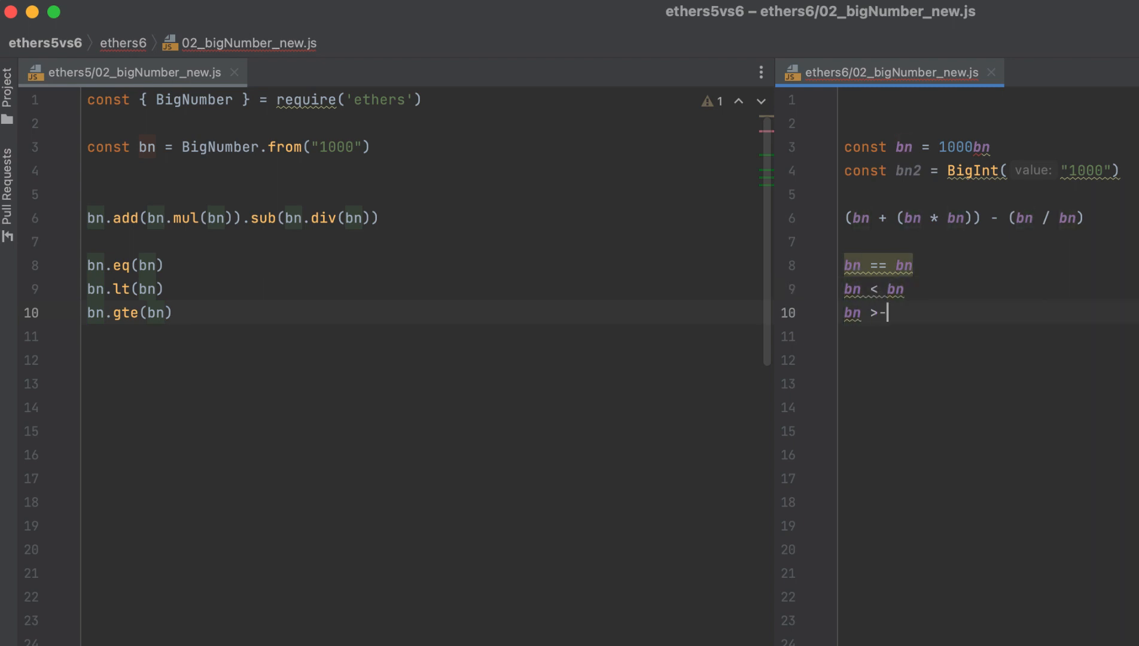
{"action": "type", "text": "= bn"}
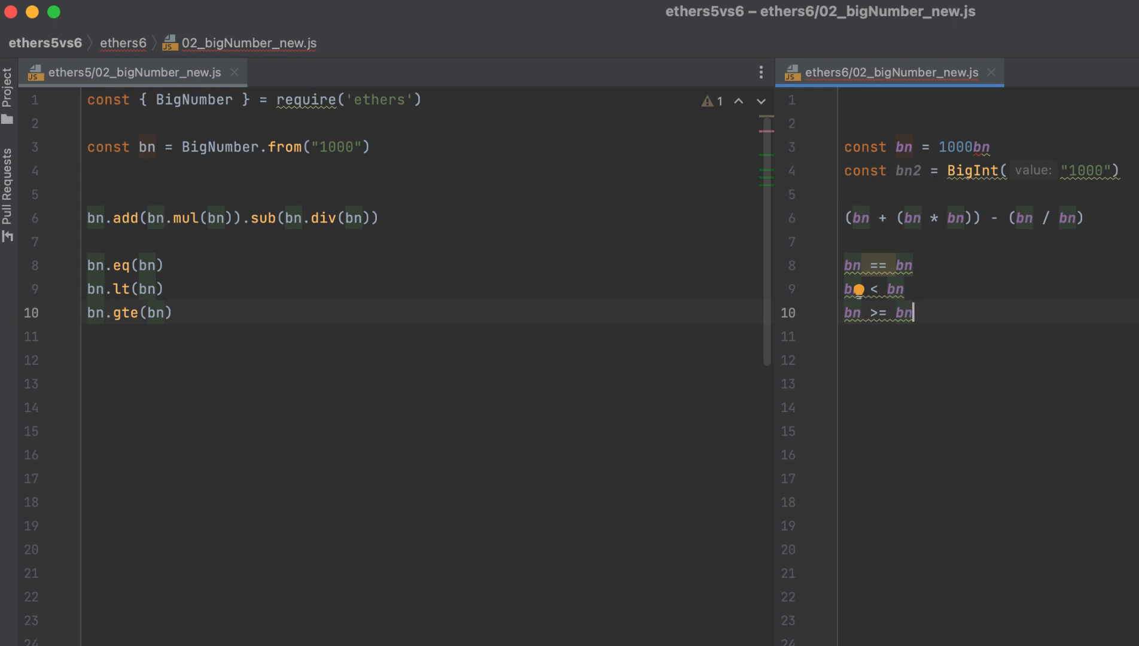